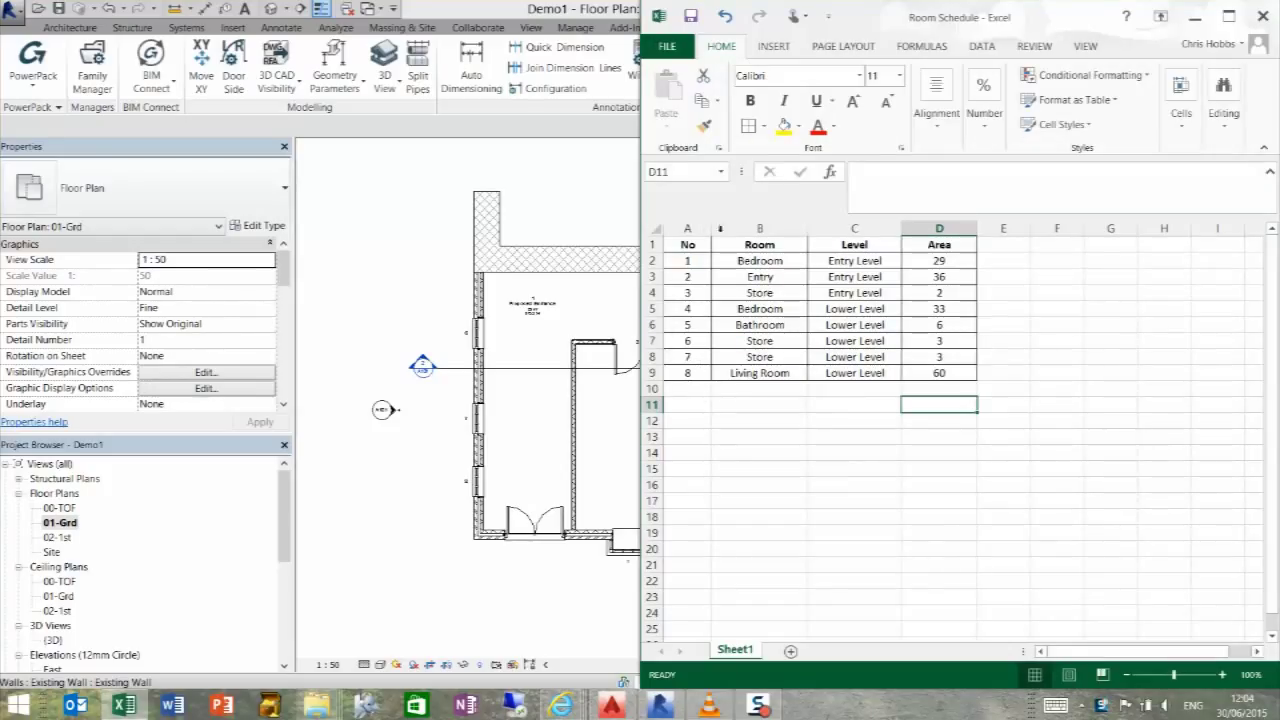
mouse_move(896, 390)
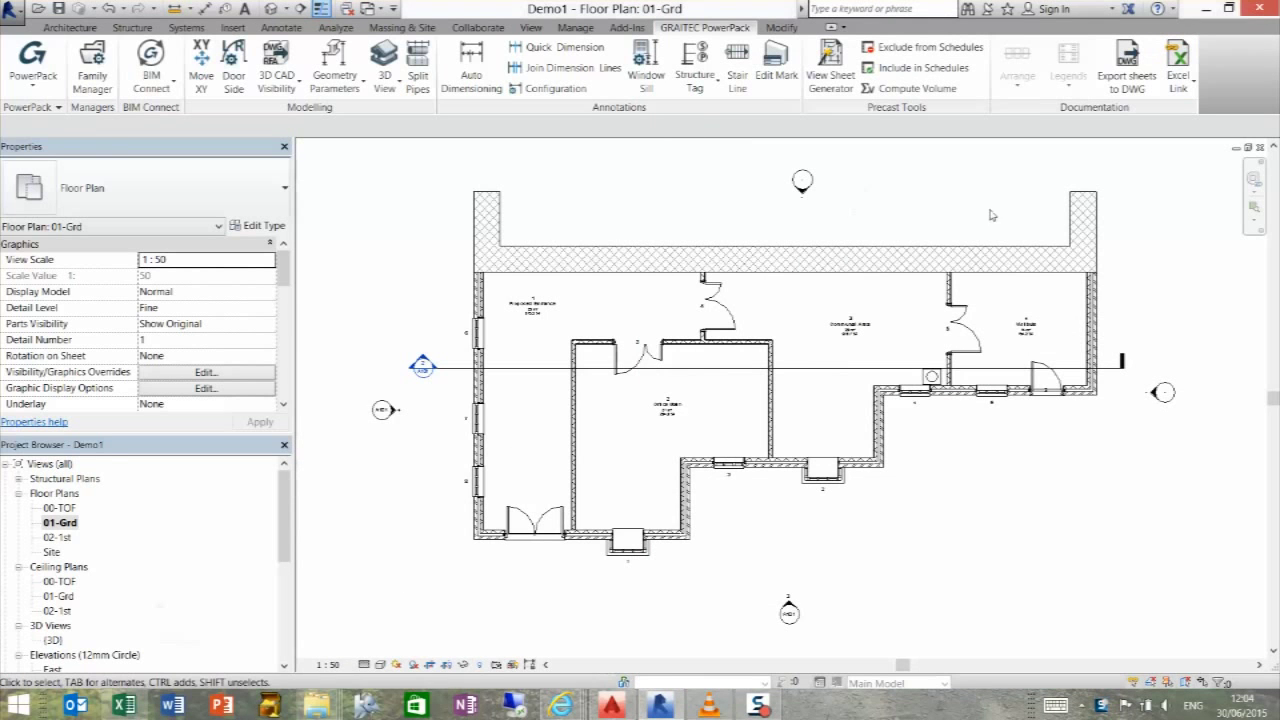
Start PowerPack Excel Link and select Room Schedule.xlsx as the workbook to link
click(1176, 62)
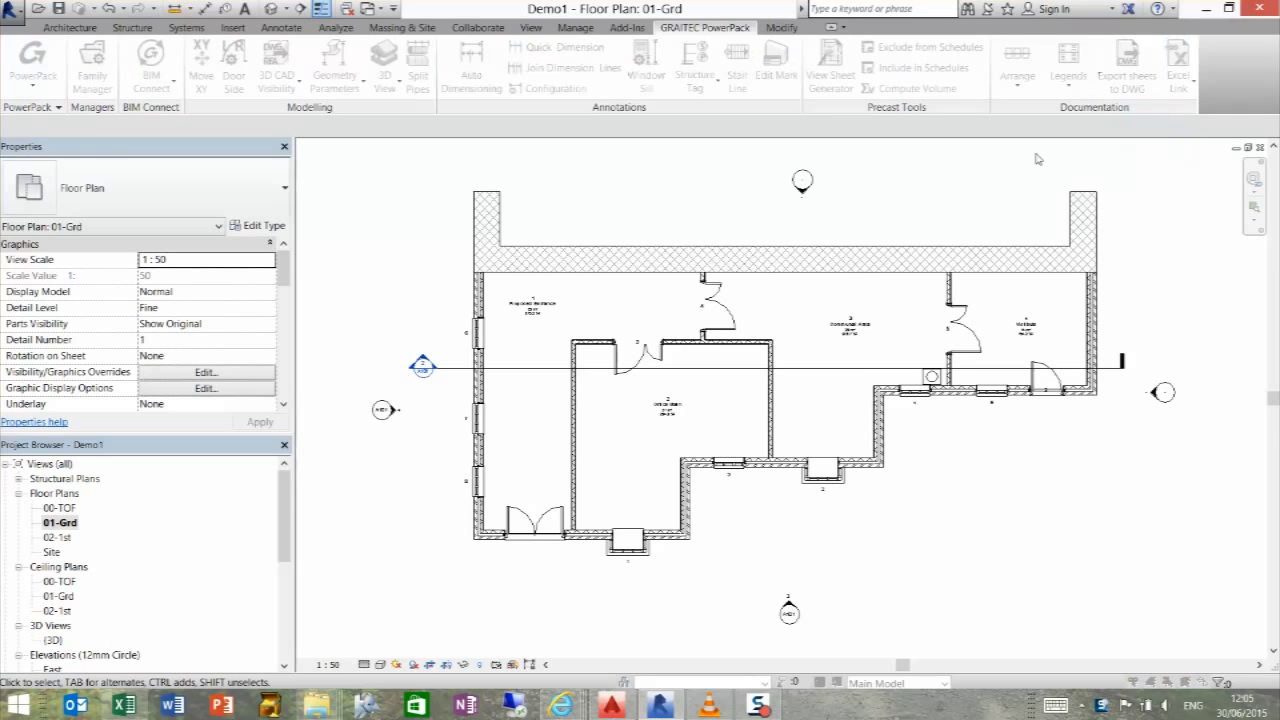
click(1178, 60)
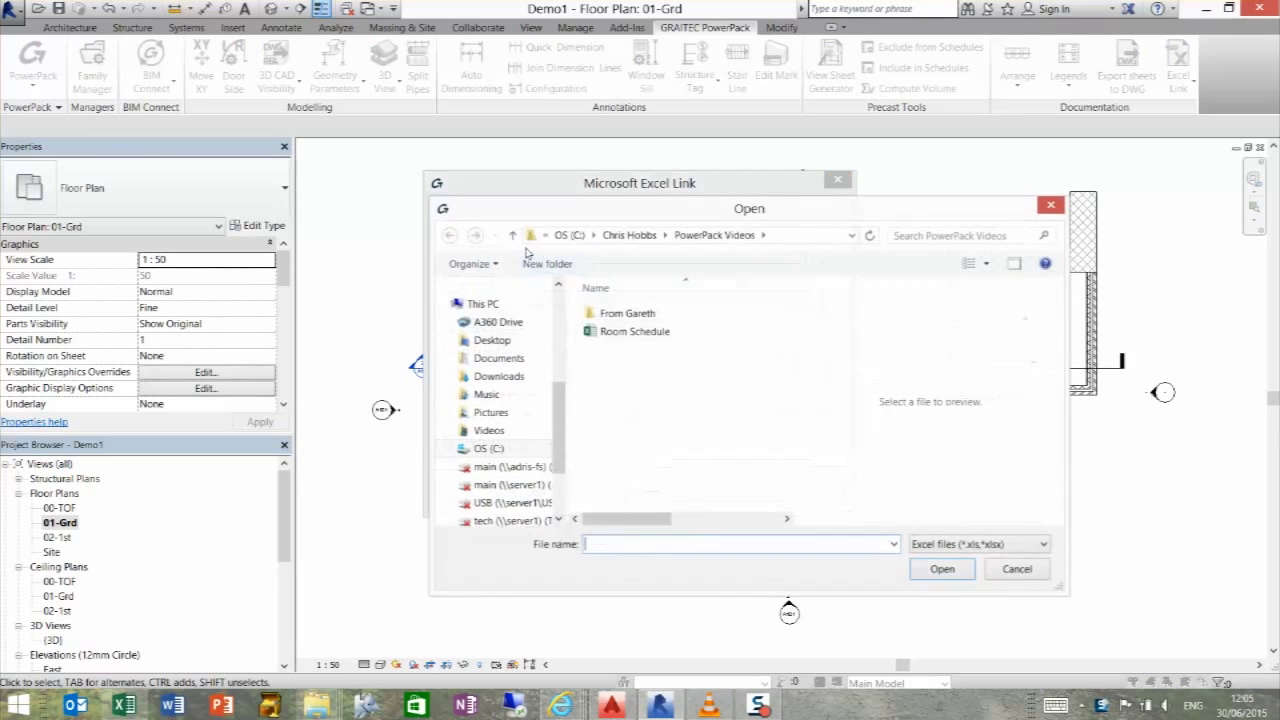
click(634, 332)
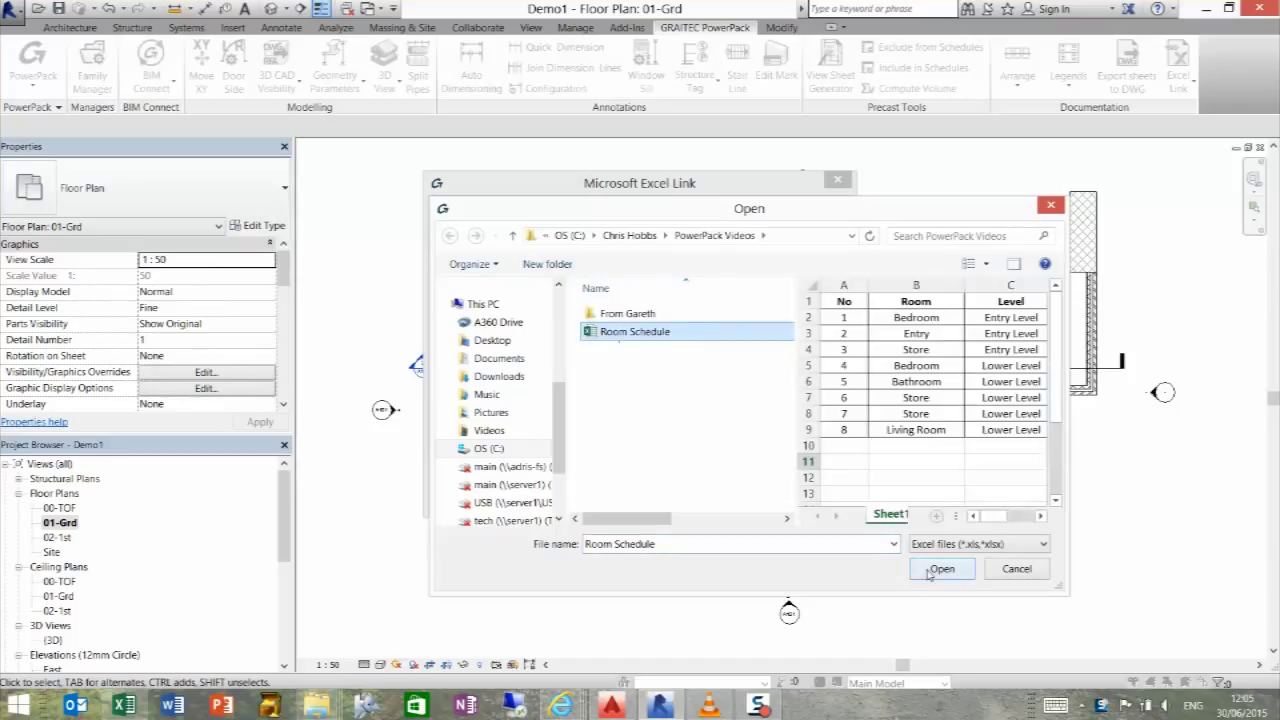
click(940, 568)
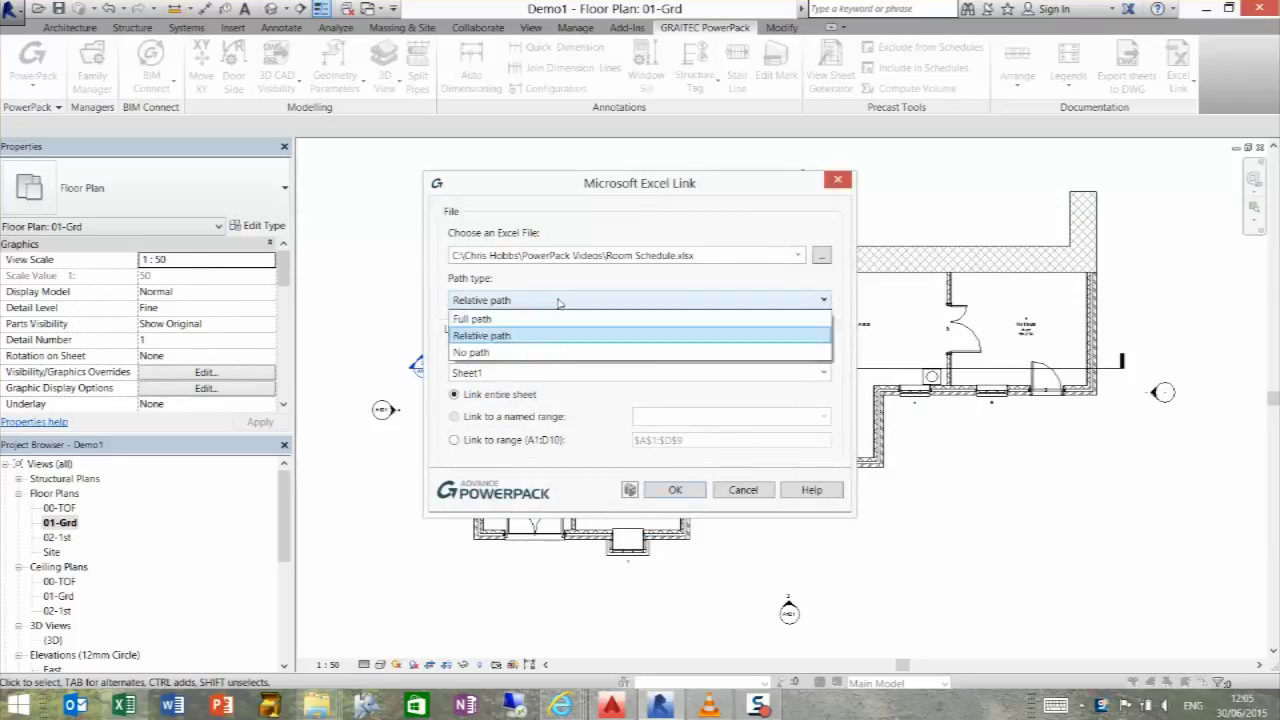
Create the link file from the entire Sheet1 using a relative path
click(480, 336)
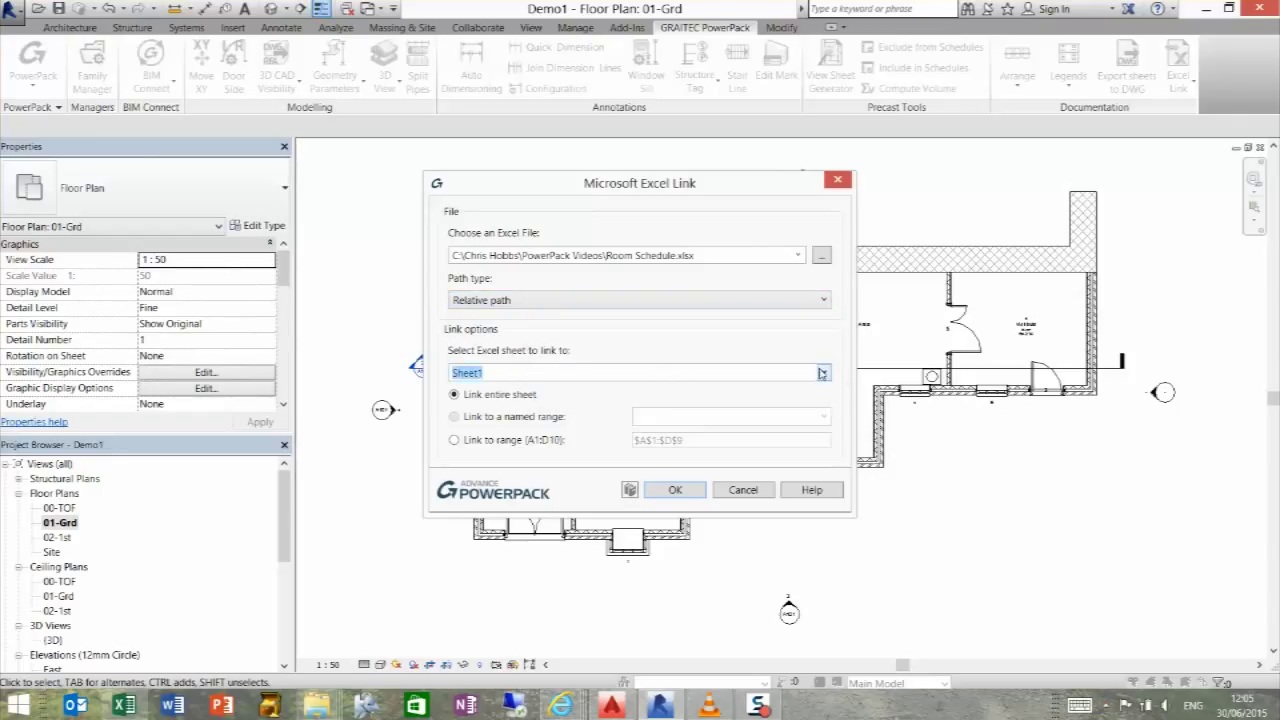
mouse_move(464, 396)
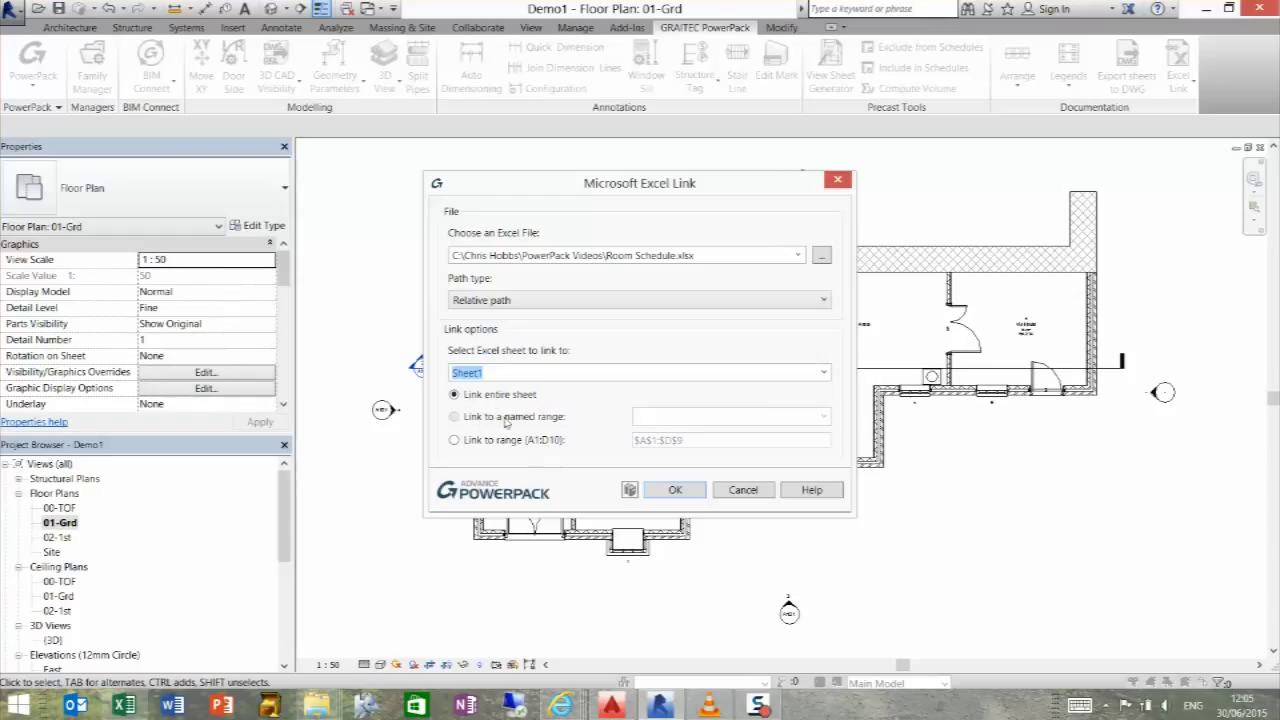
mouse_move(508, 424)
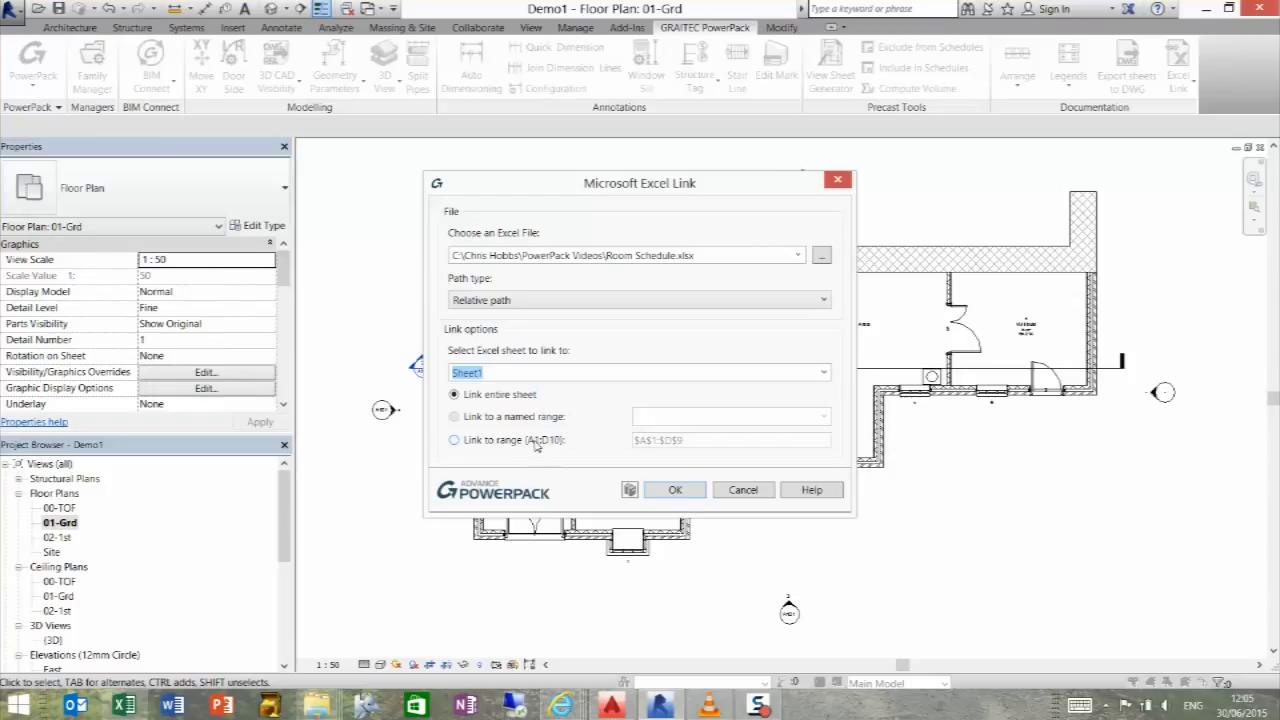
click(674, 488)
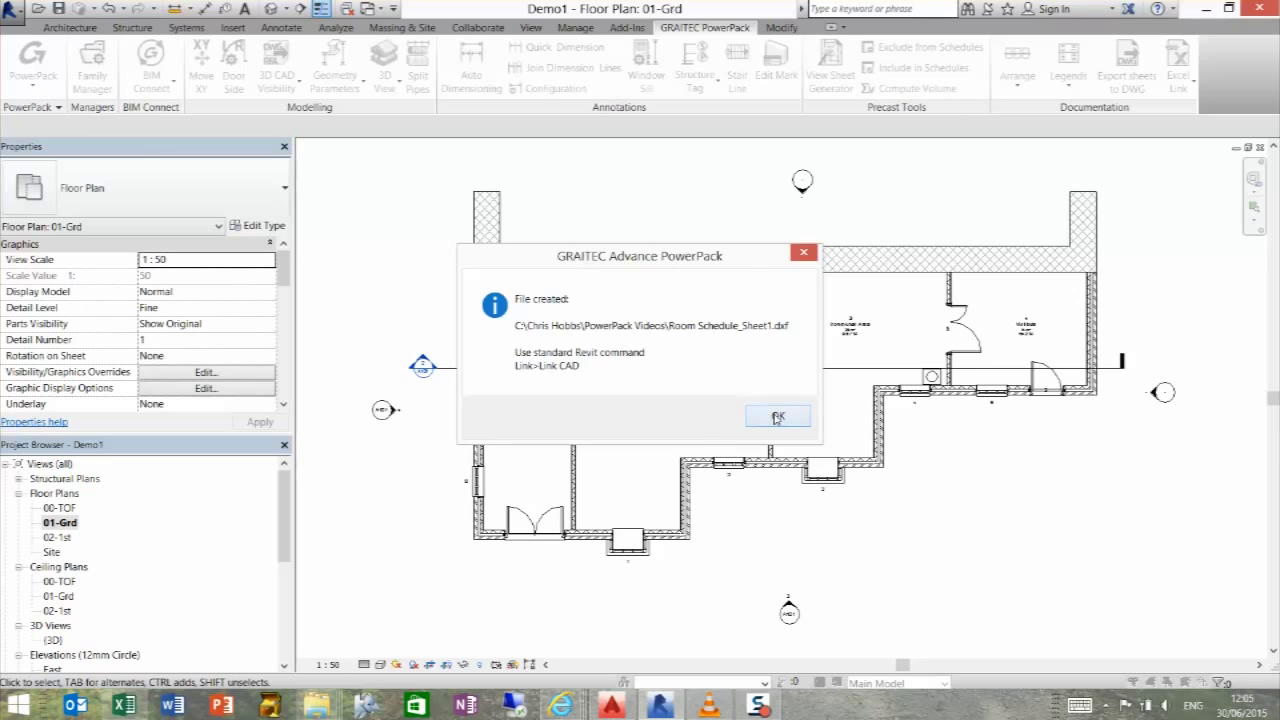
Link Room Schedule_Sheet1.dxf as CAD into the Schedule drafting view
click(778, 416)
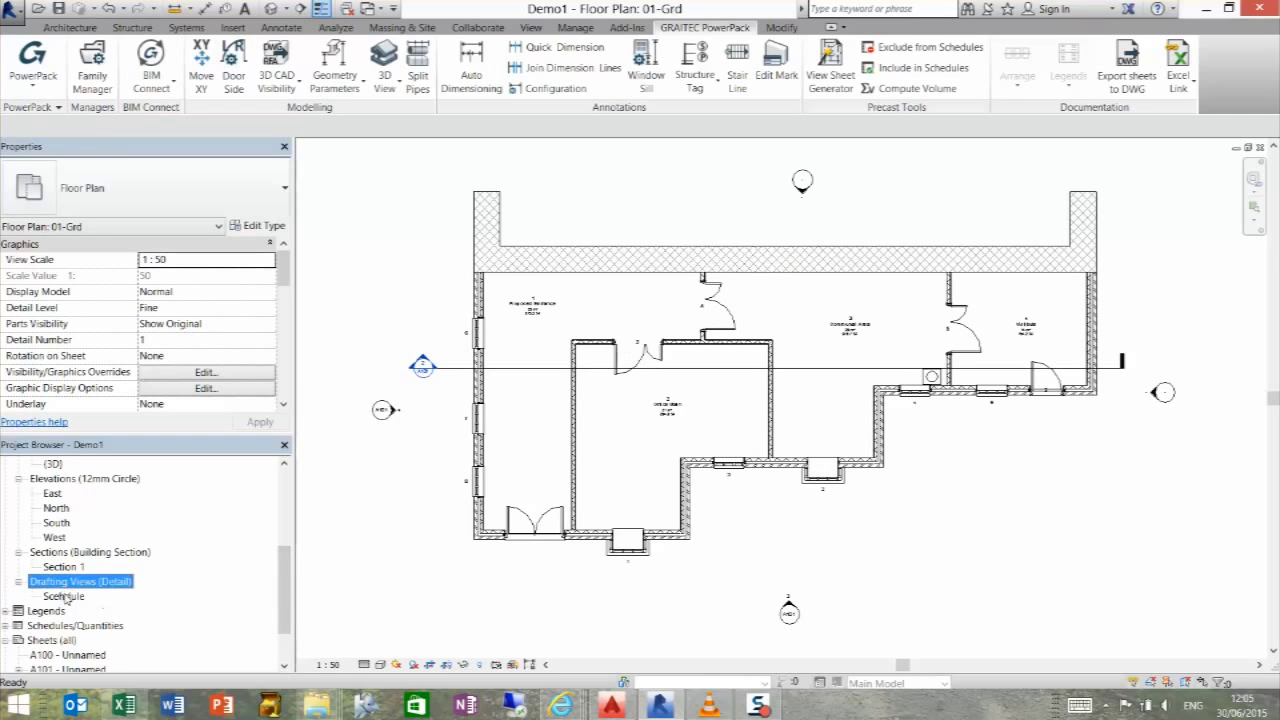
double_click(64, 596)
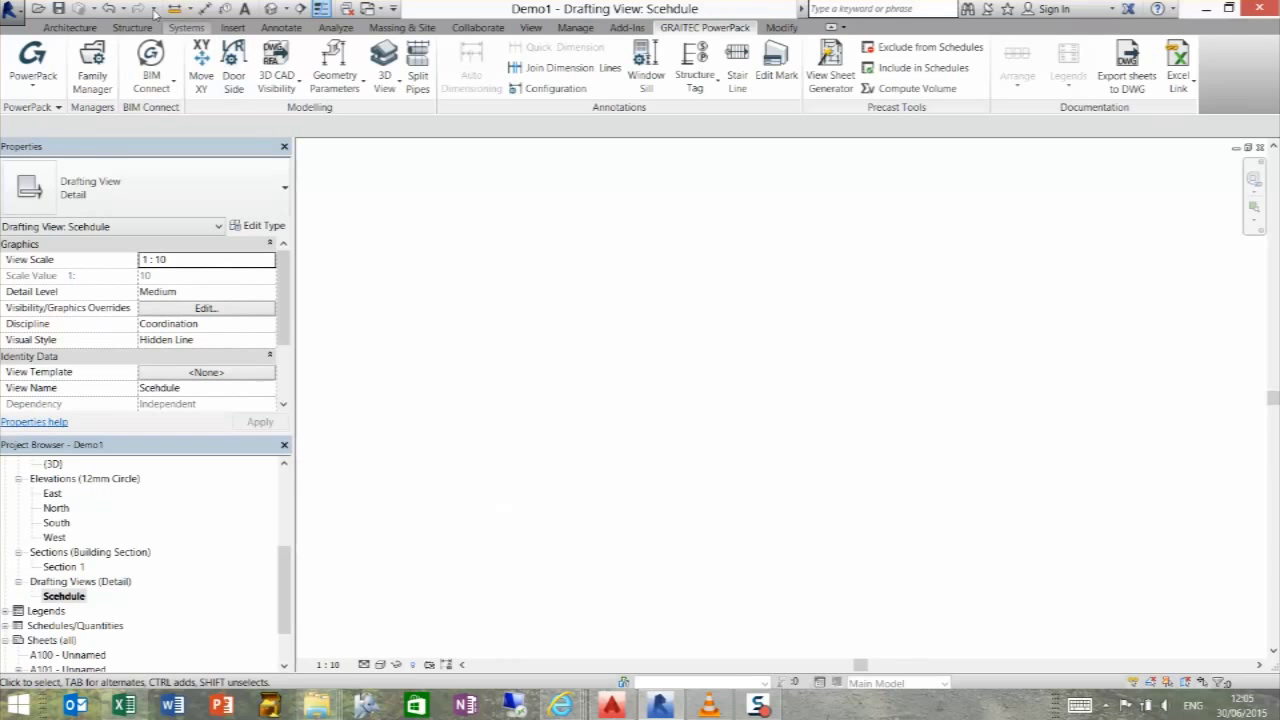
click(232, 28)
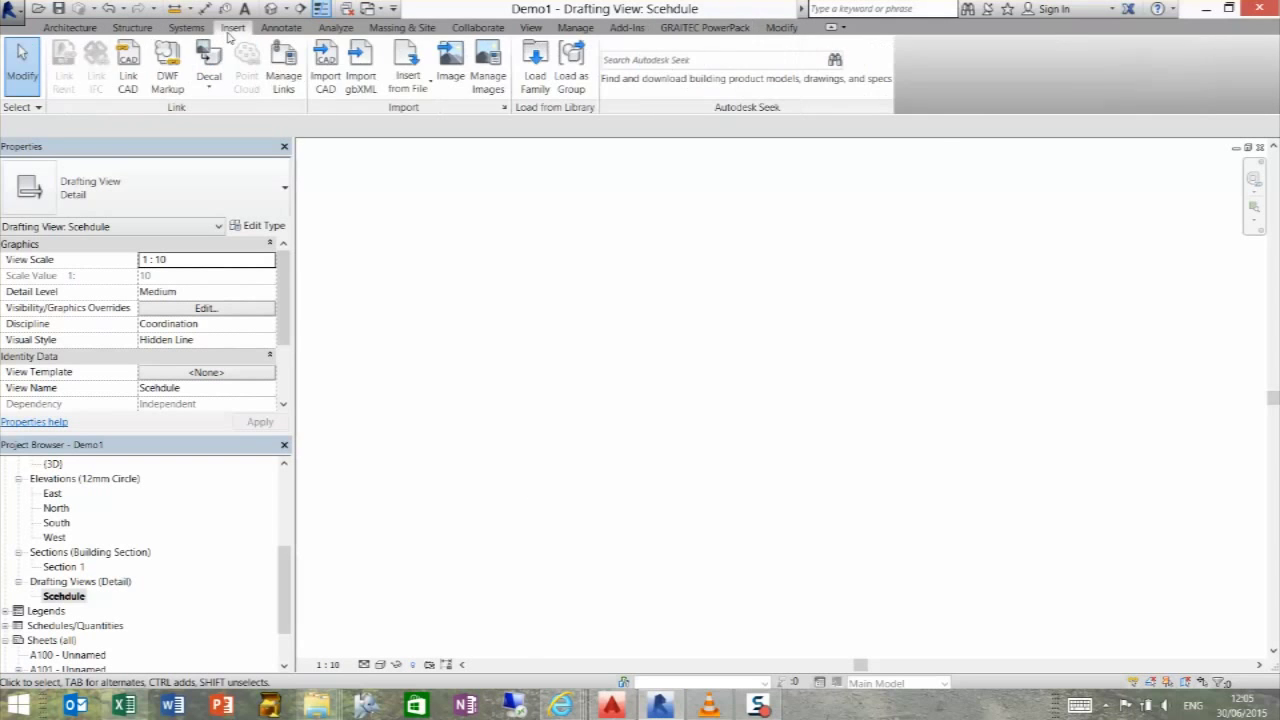
click(128, 64)
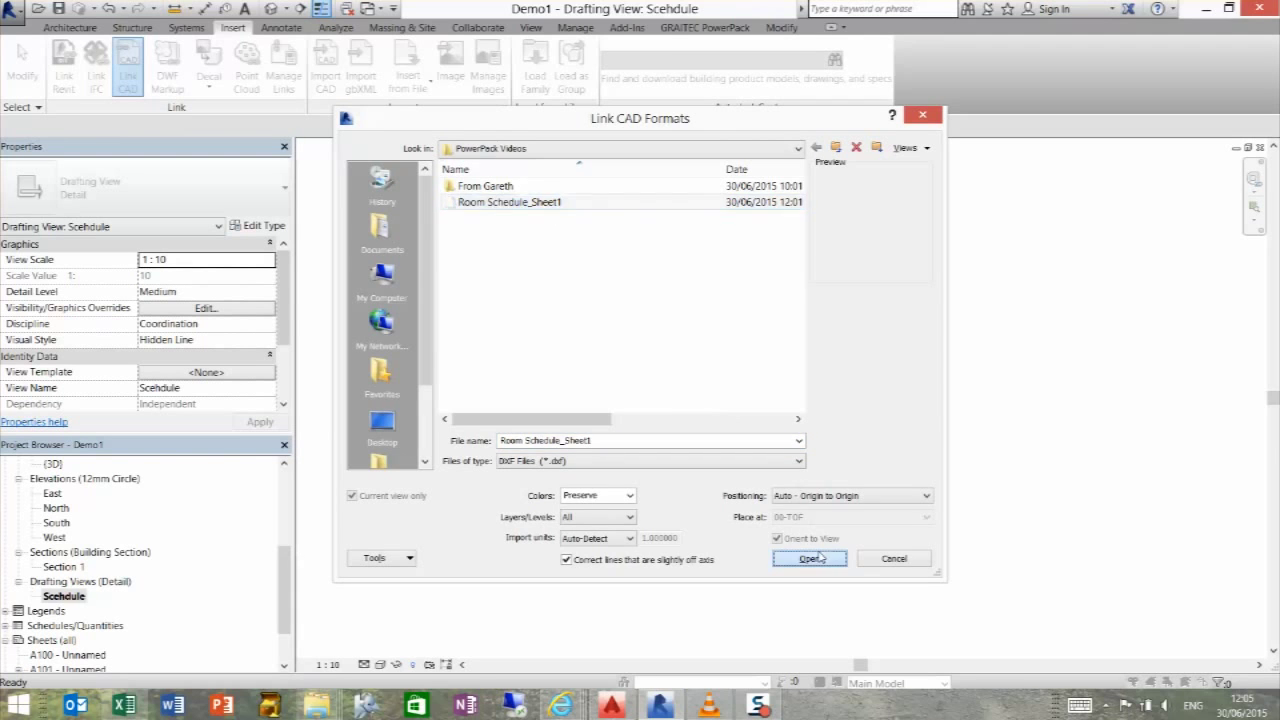
click(808, 558)
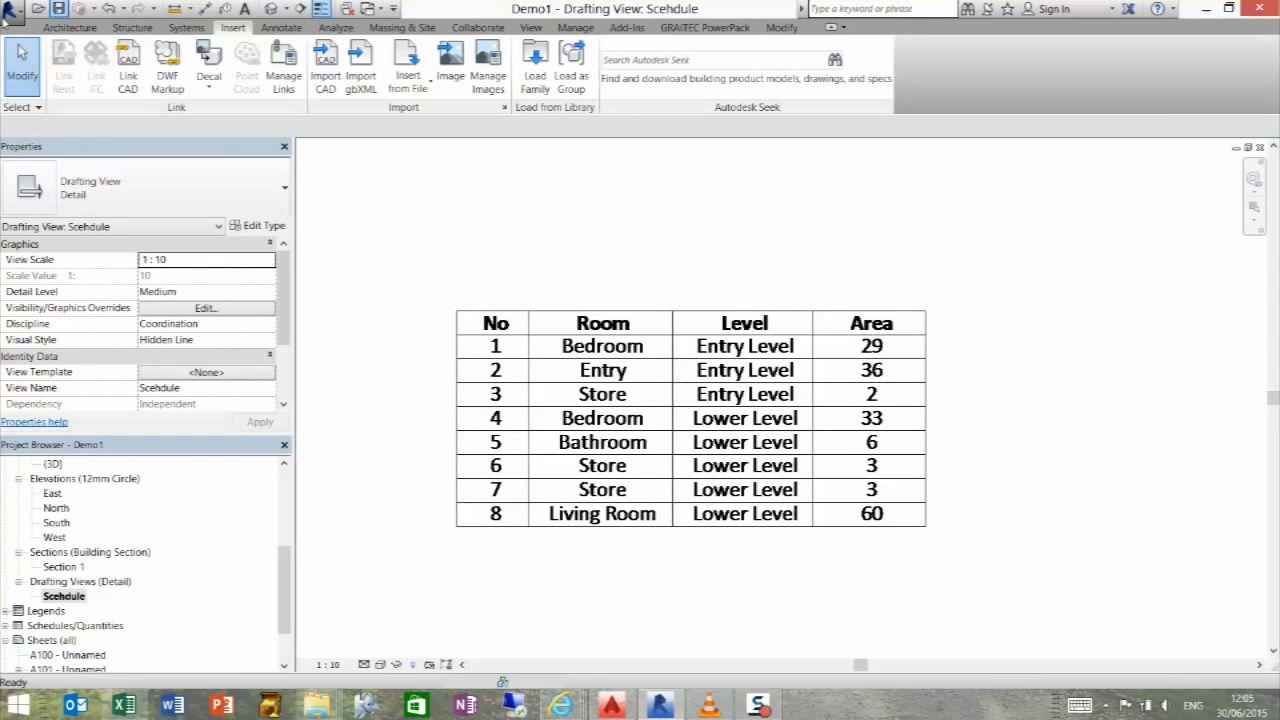
Close the Revit project from the application menu
click(12, 8)
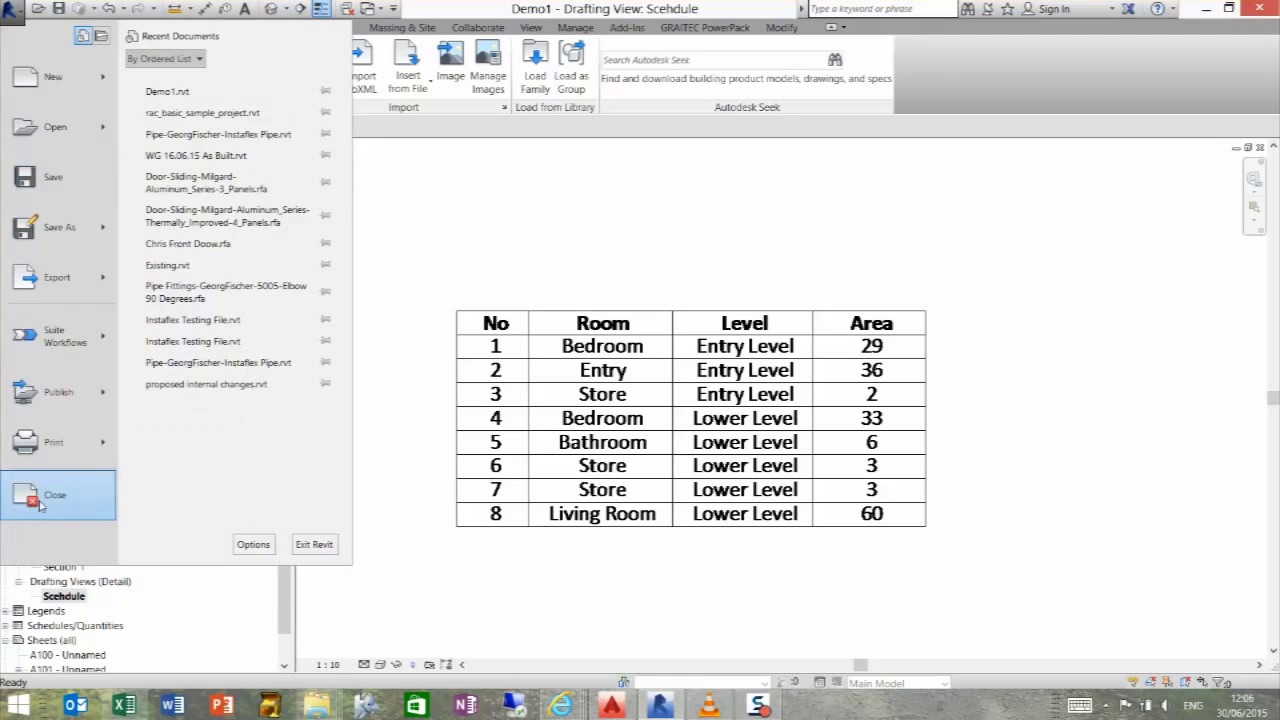
click(56, 496)
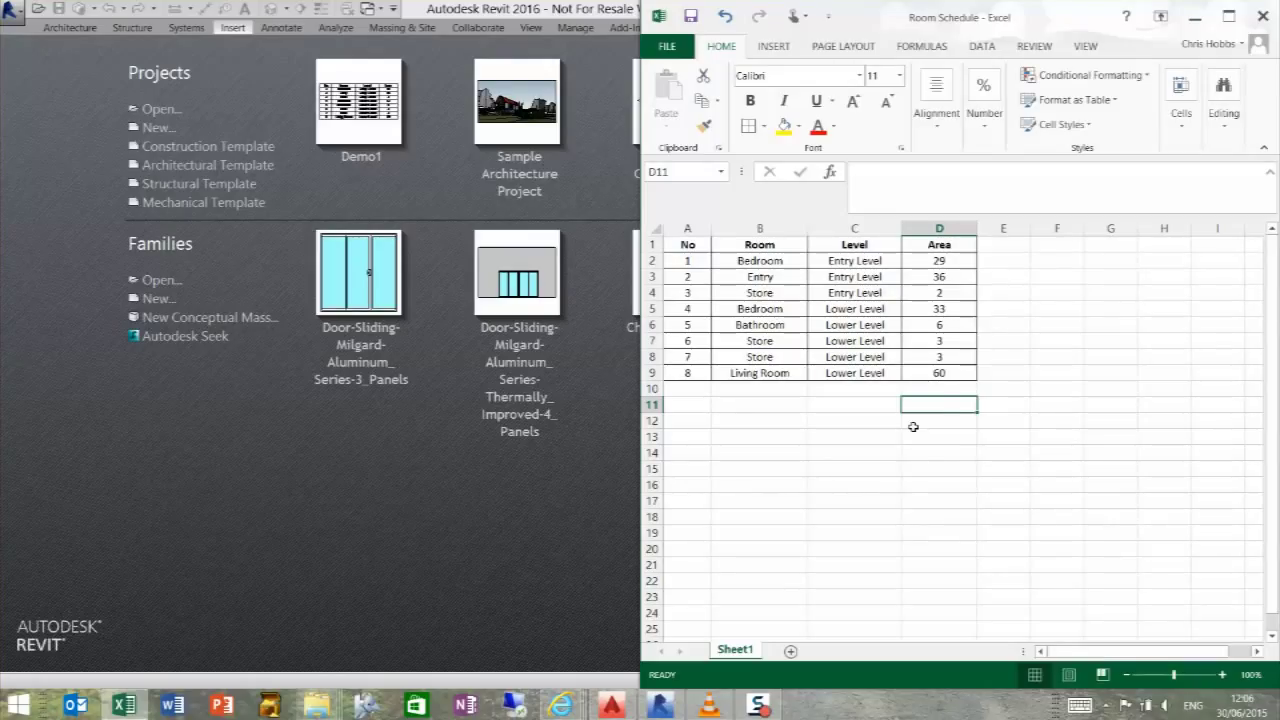
mouse_move(940, 400)
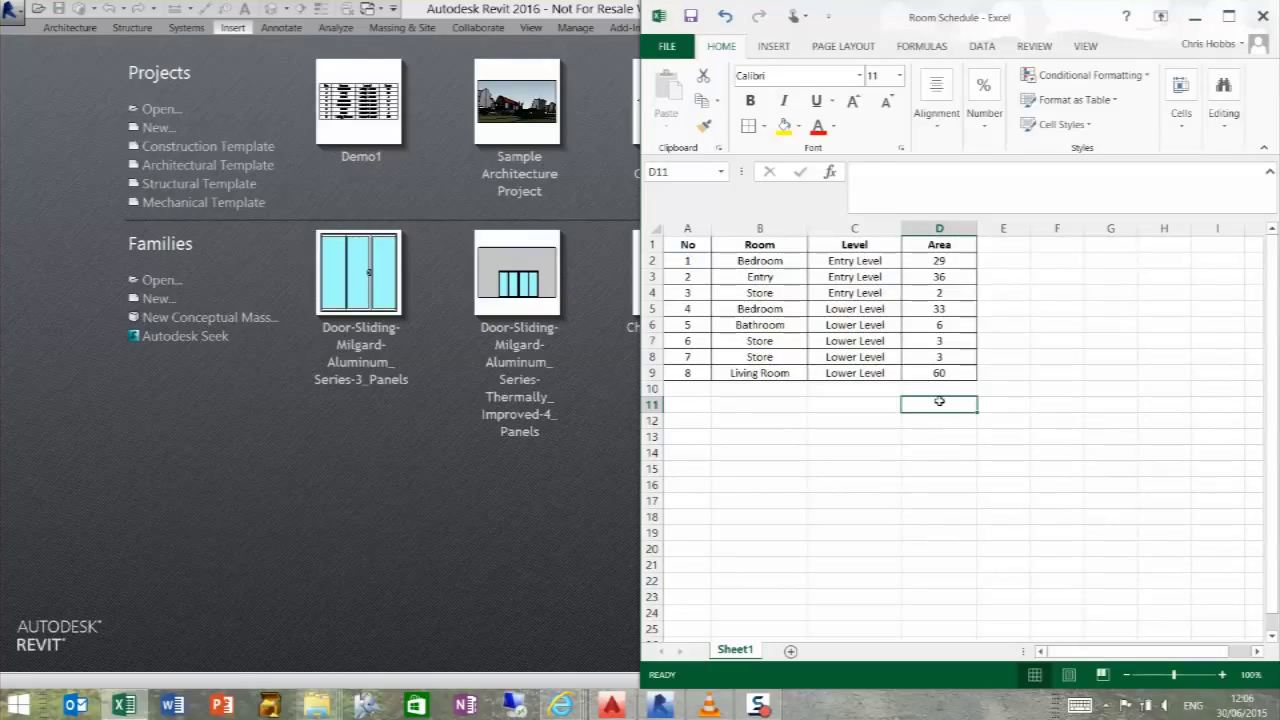
Add a bold, bordered Total row with =SUM of the Area column giving 172
text(=su)
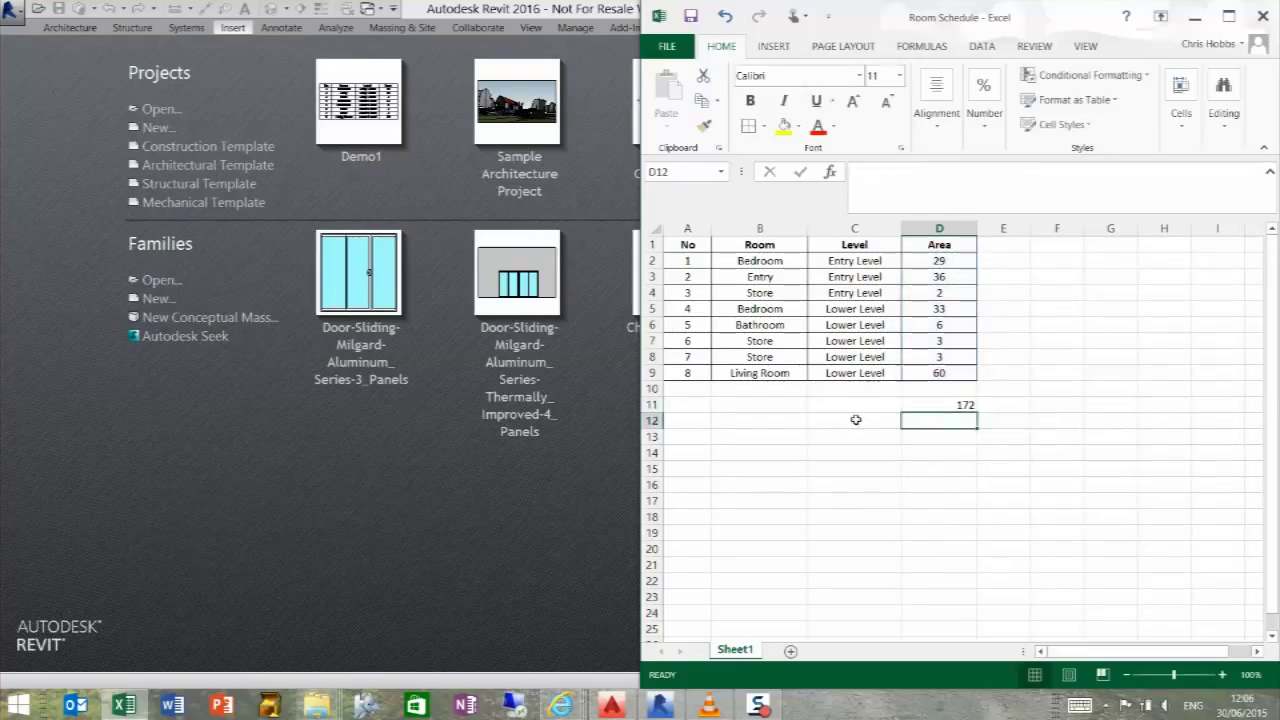
text(Total)
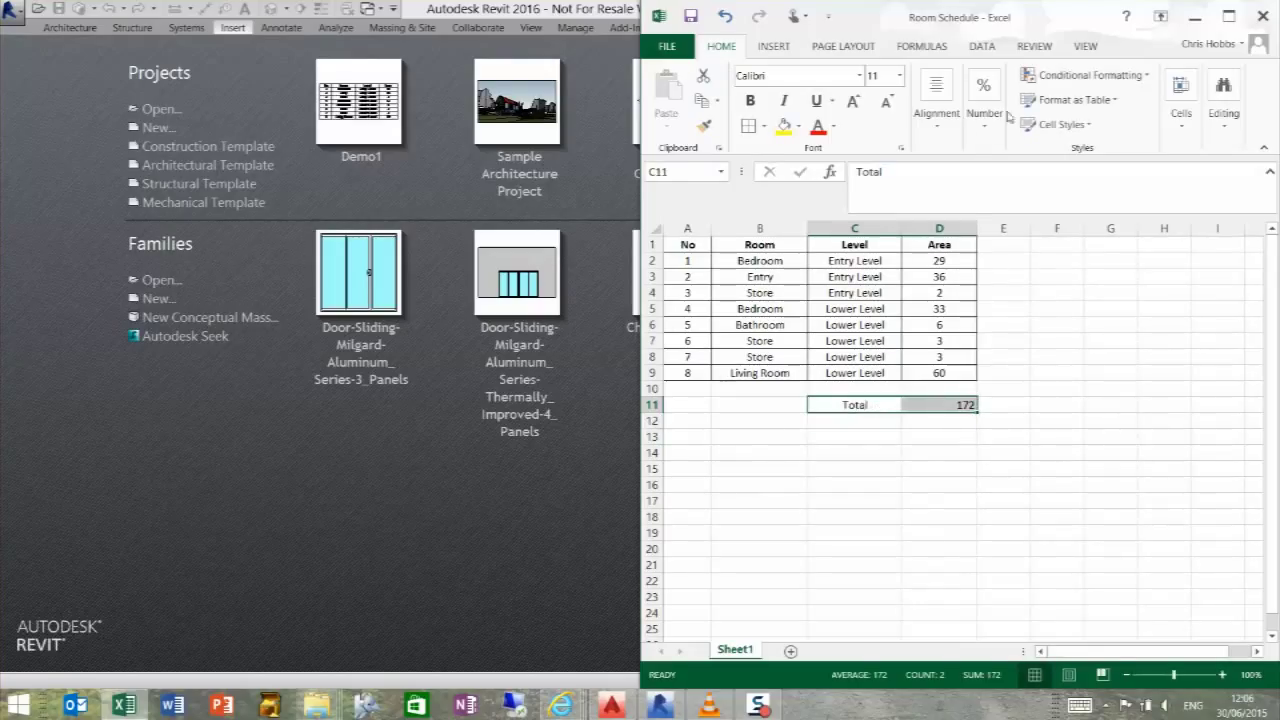
click(936, 104)
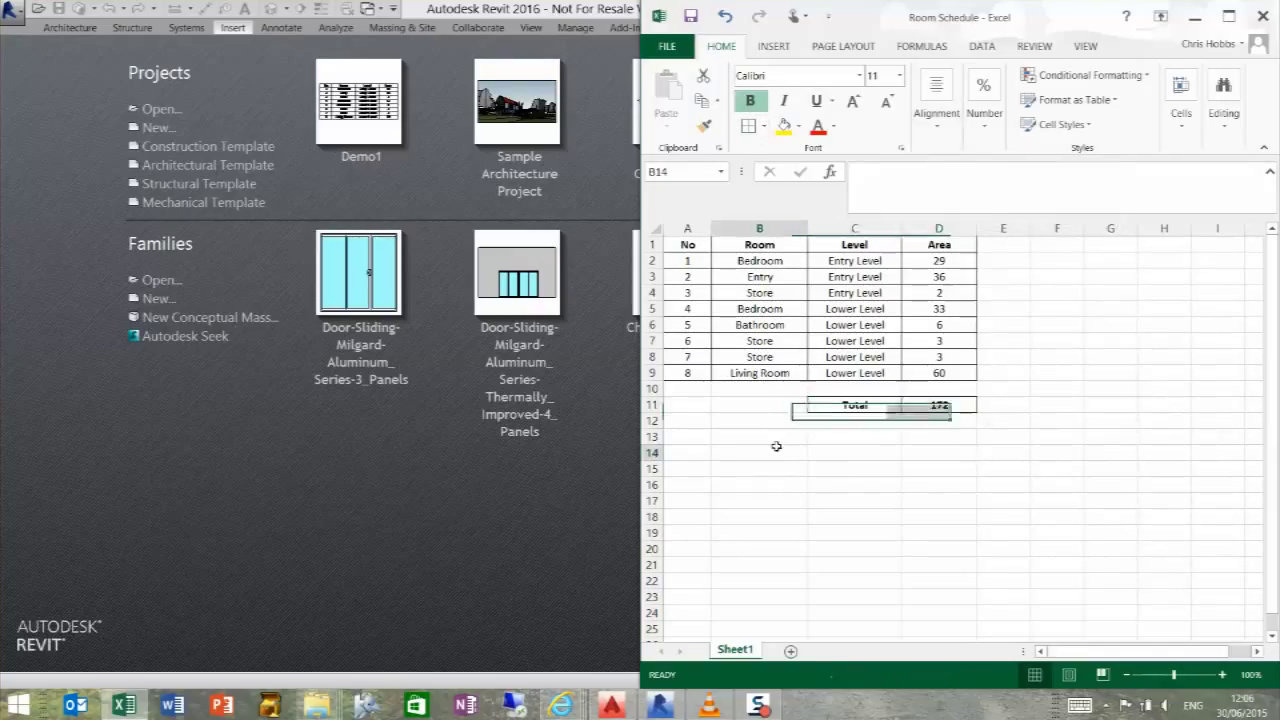
click(760, 452)
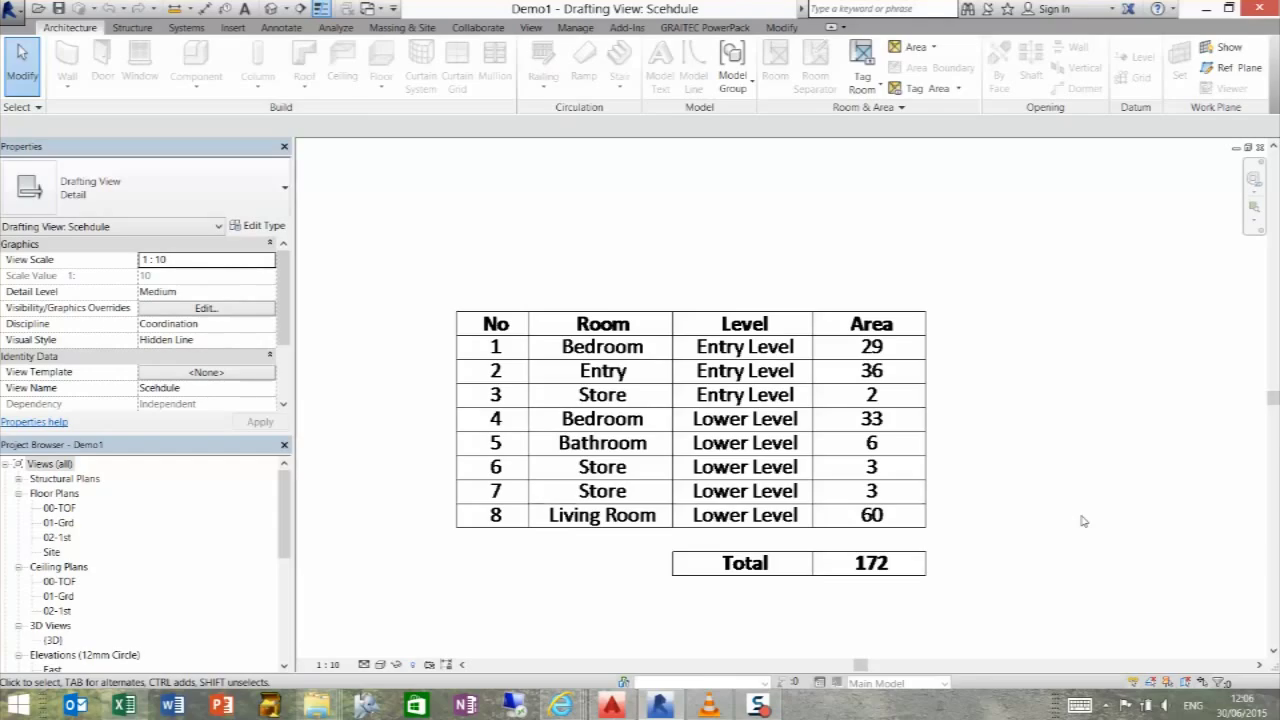
mouse_move(1150, 382)
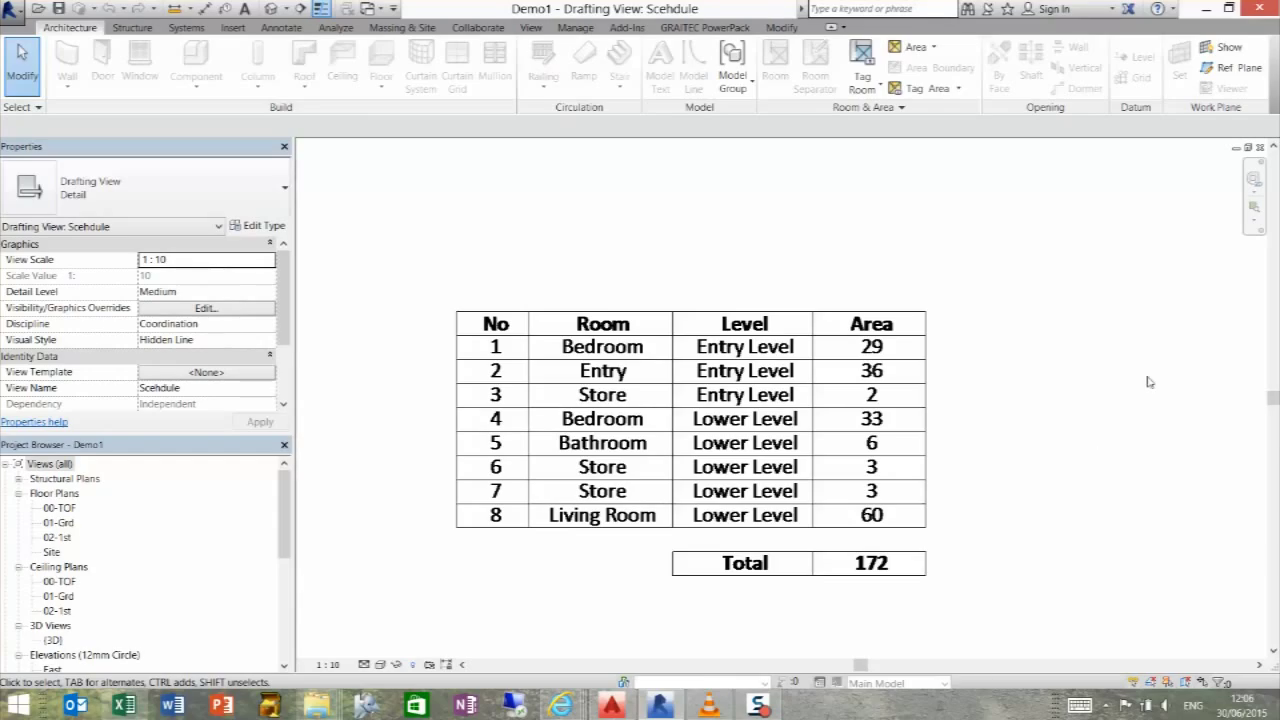